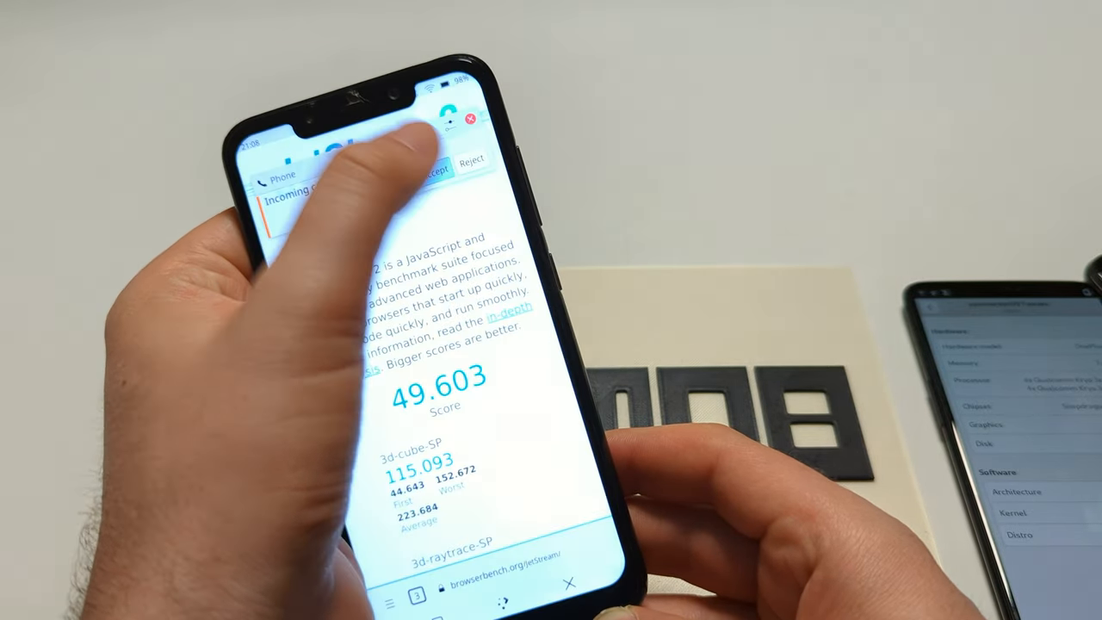
left_click(441, 166)
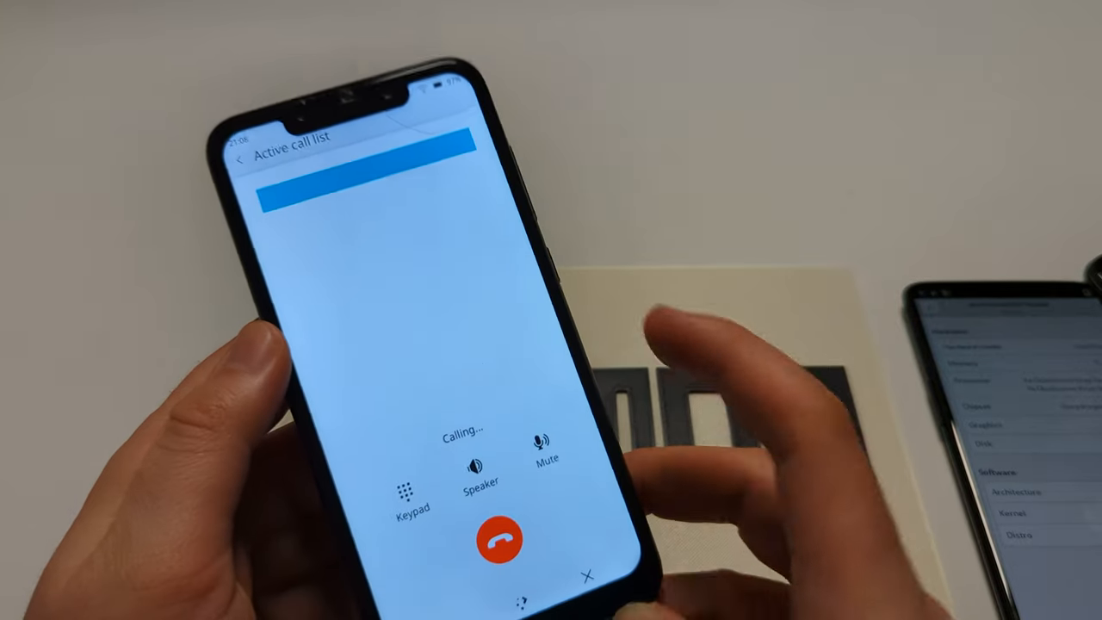